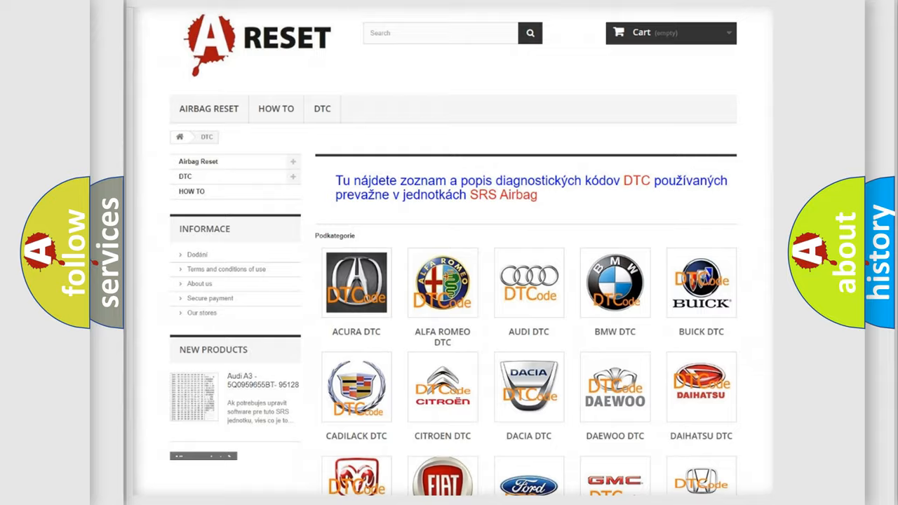
Open the Jeep tile from the DTC brand grid and browse its code list (B1381, B1400)
scroll("down", 3)
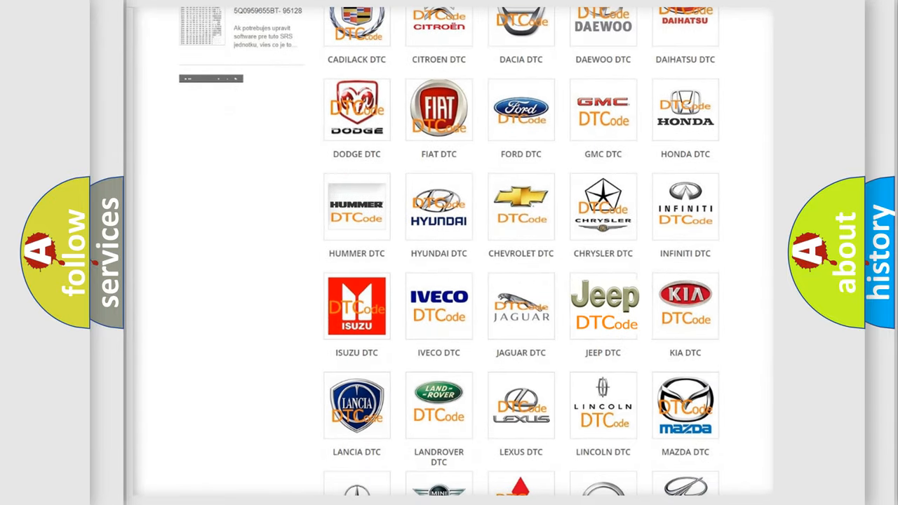
left_click(603, 306)
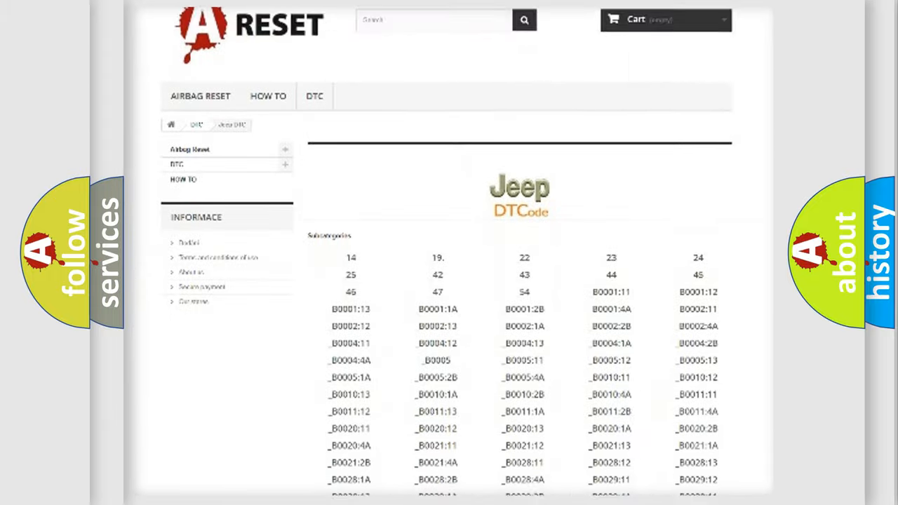
scroll("down", 3)
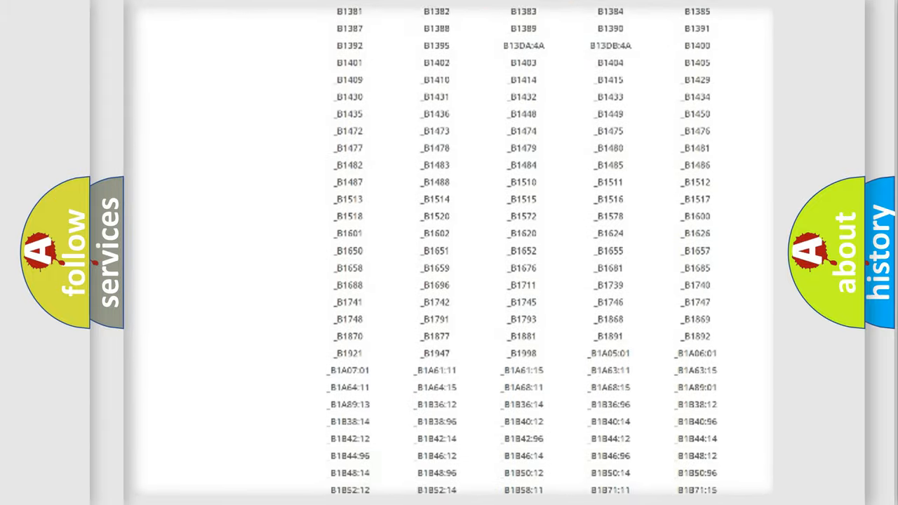